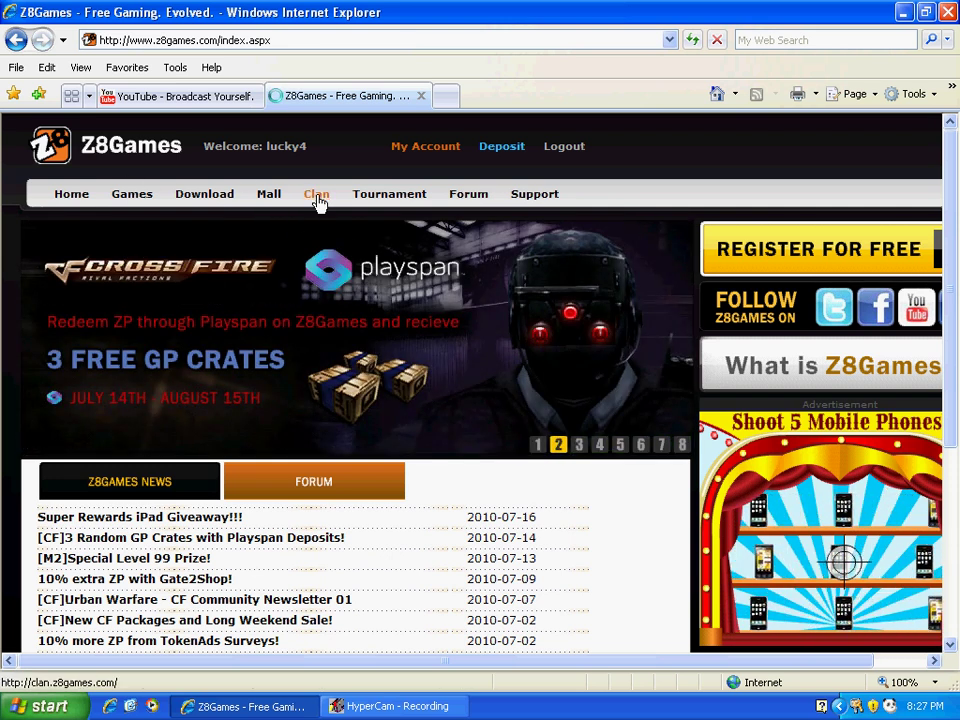
Step: Go to the Clan section from the site's top navigation to see the top clans rankings
{"action": "left_click", "coordinate": [316, 192]}
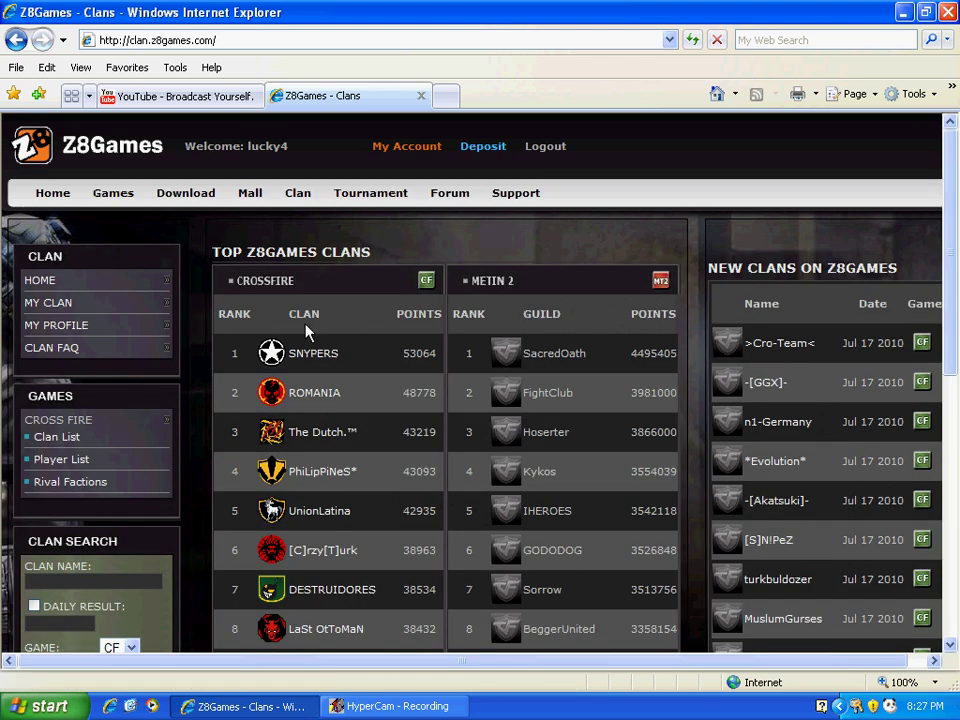
{"action": "mouse_move", "coordinate": [120, 314]}
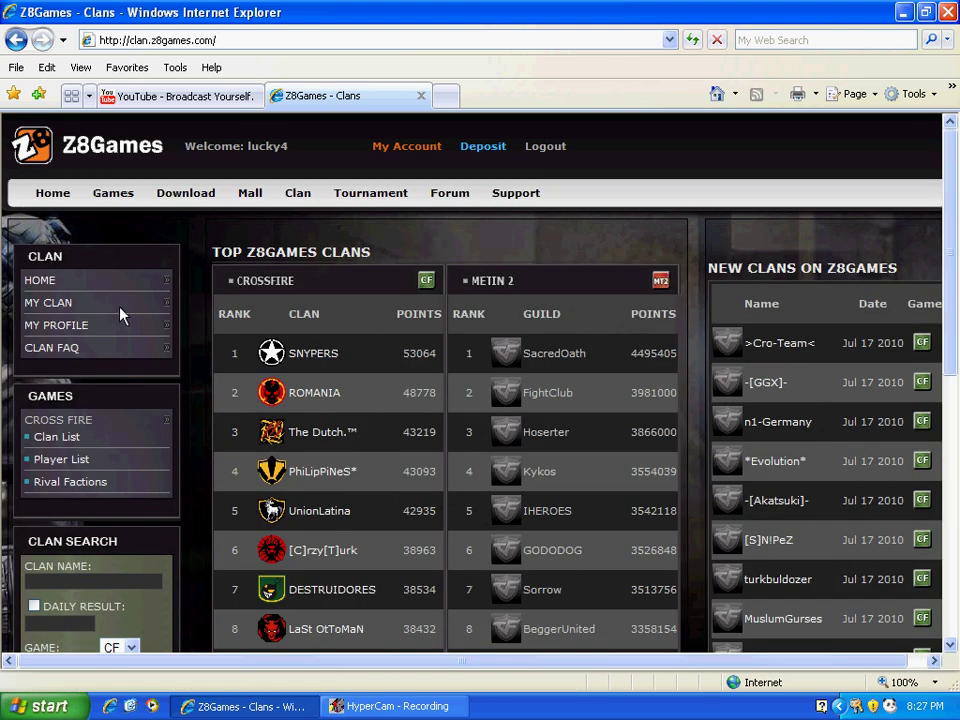
{"action": "mouse_move", "coordinate": [250, 192]}
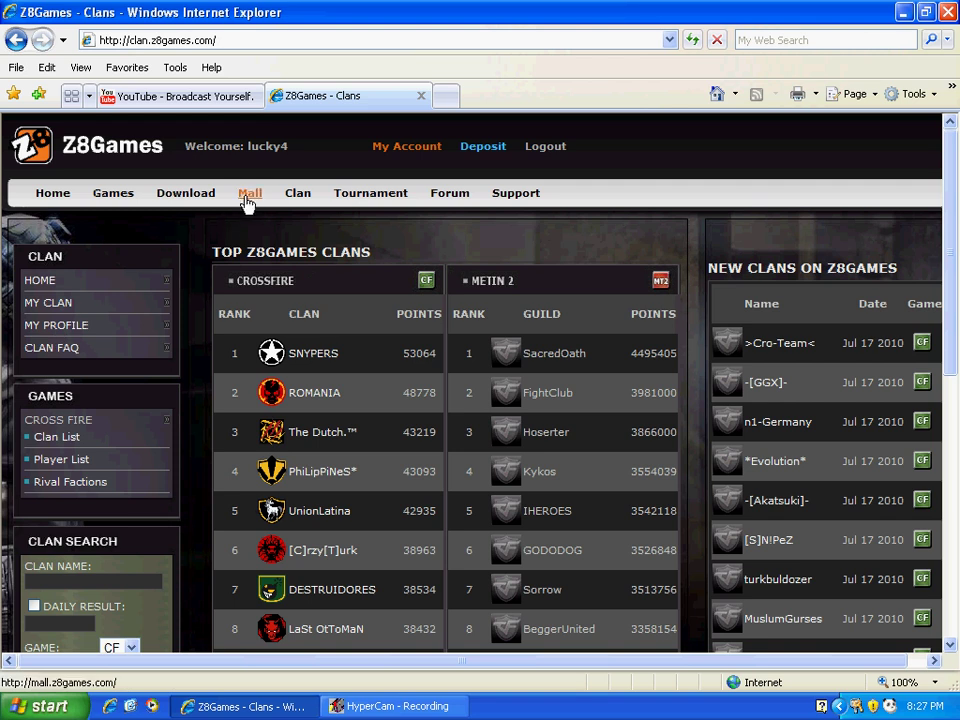
Step: Go to the Mall's Clan Items category and choose Buy Now on the CLAN Mark offer
{"action": "left_click", "coordinate": [250, 192]}
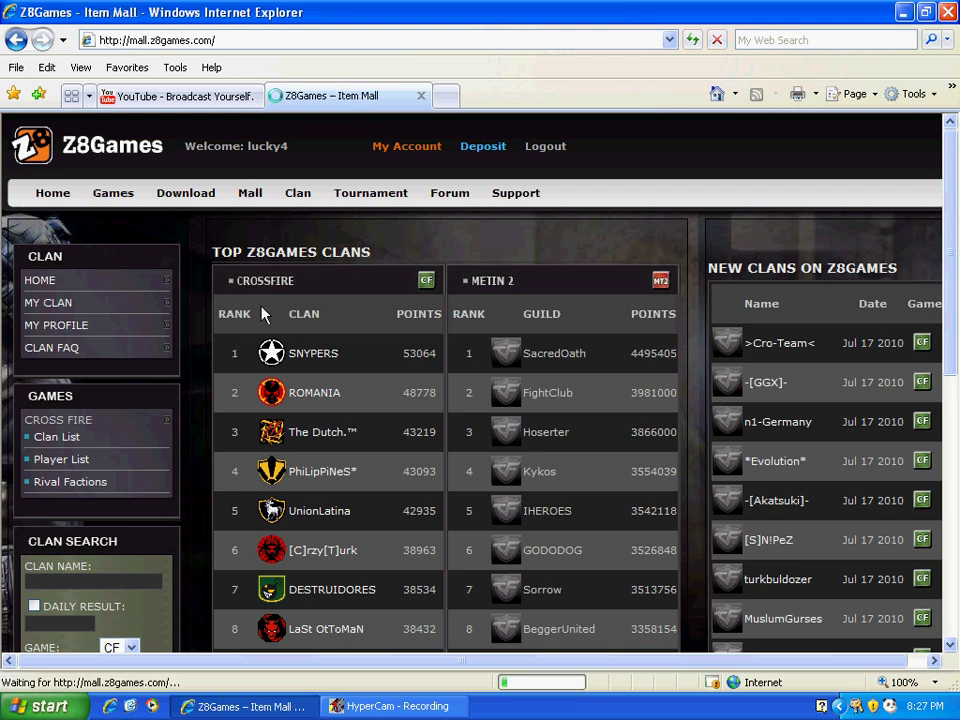
{"action": "left_click", "coordinate": [250, 192]}
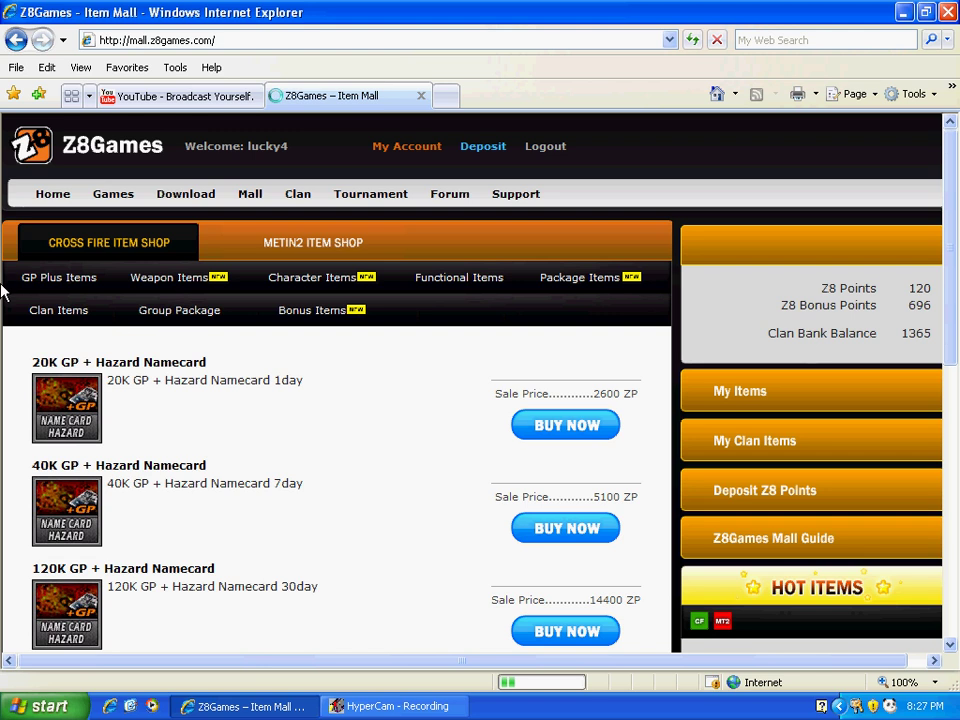
{"action": "left_click", "coordinate": [58, 310]}
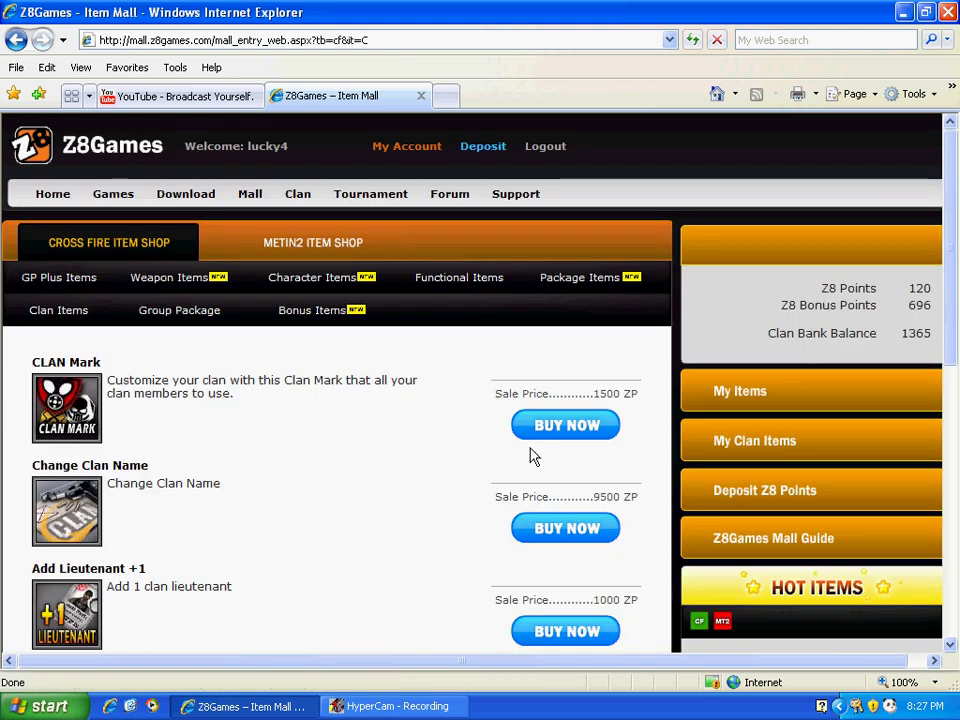
{"action": "left_click", "coordinate": [564, 424]}
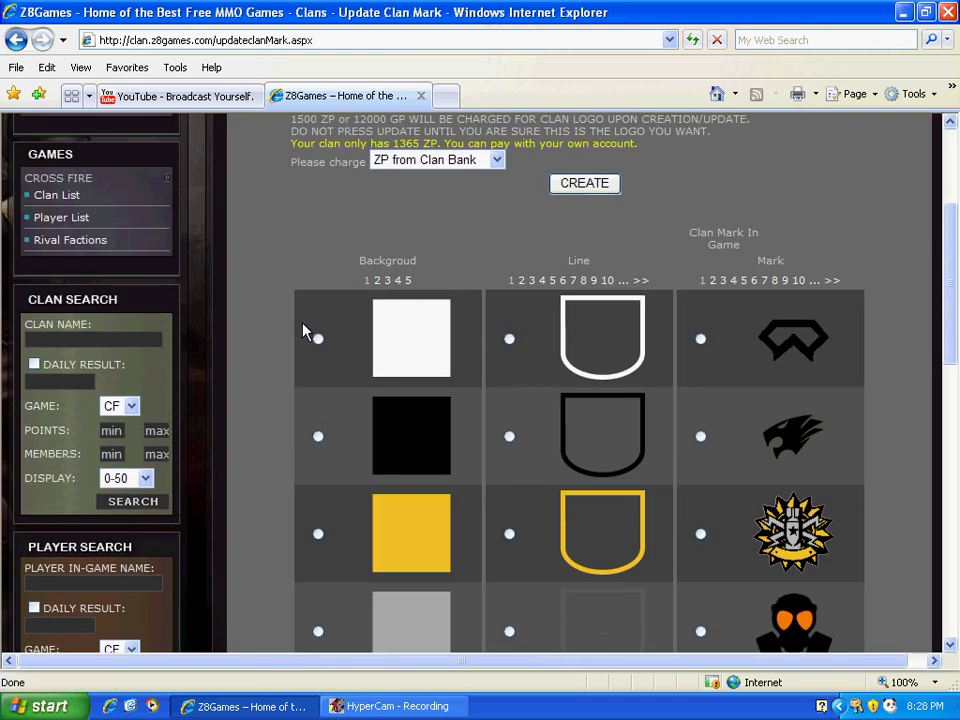
Step: Browse another page of background choices for the shield logo and show the payment source options beside Create
{"action": "scroll", "scroll_direction": "down", "scroll_amount": 3}
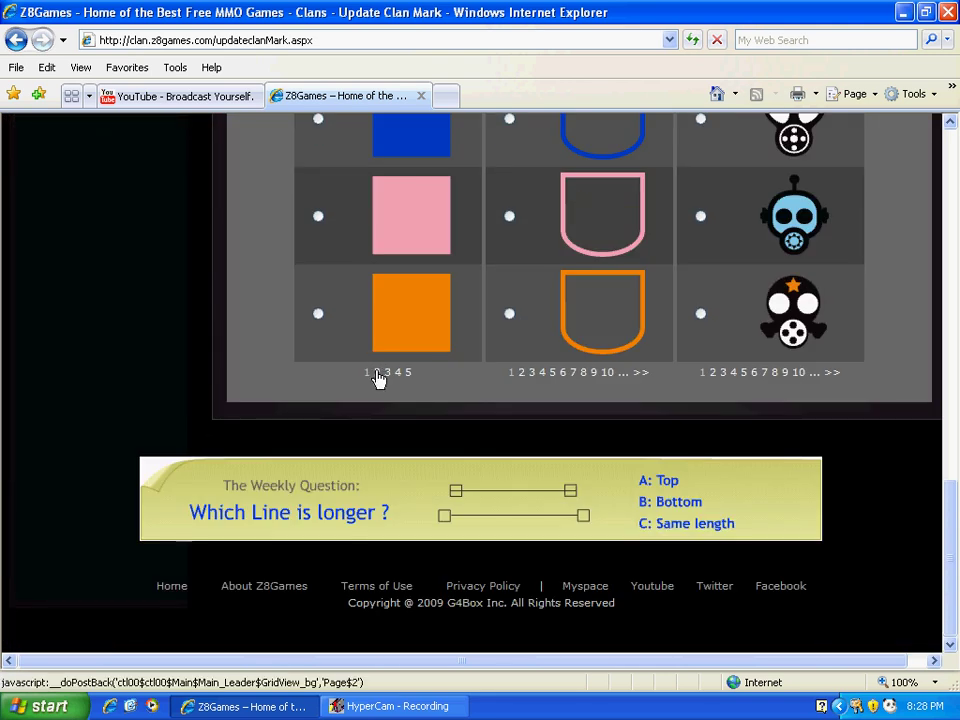
{"action": "left_click", "coordinate": [388, 372]}
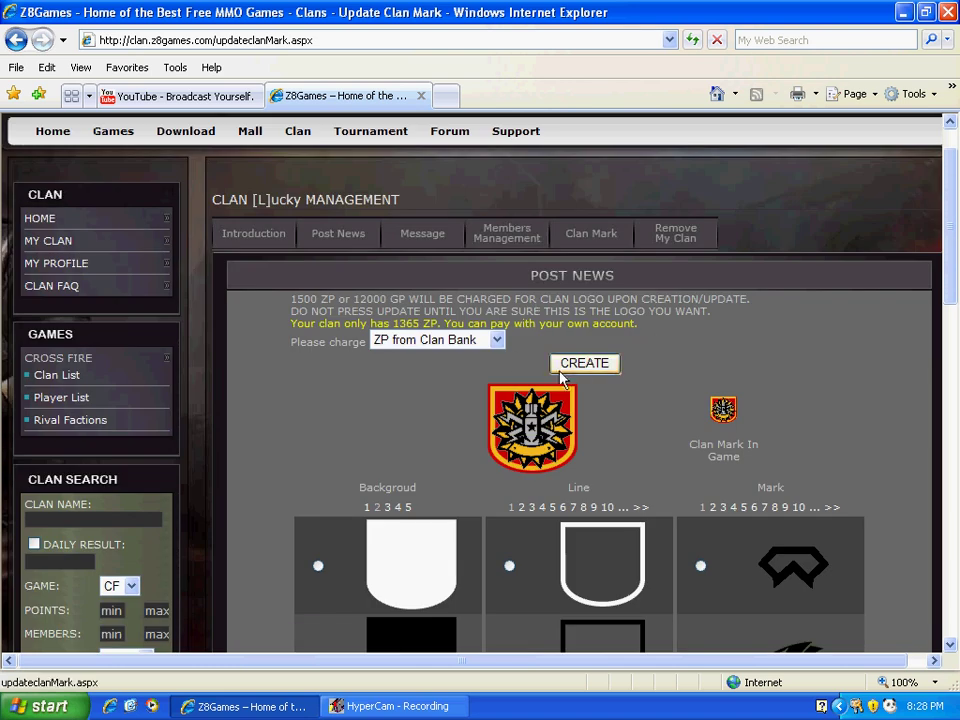
{"action": "left_click", "coordinate": [436, 340]}
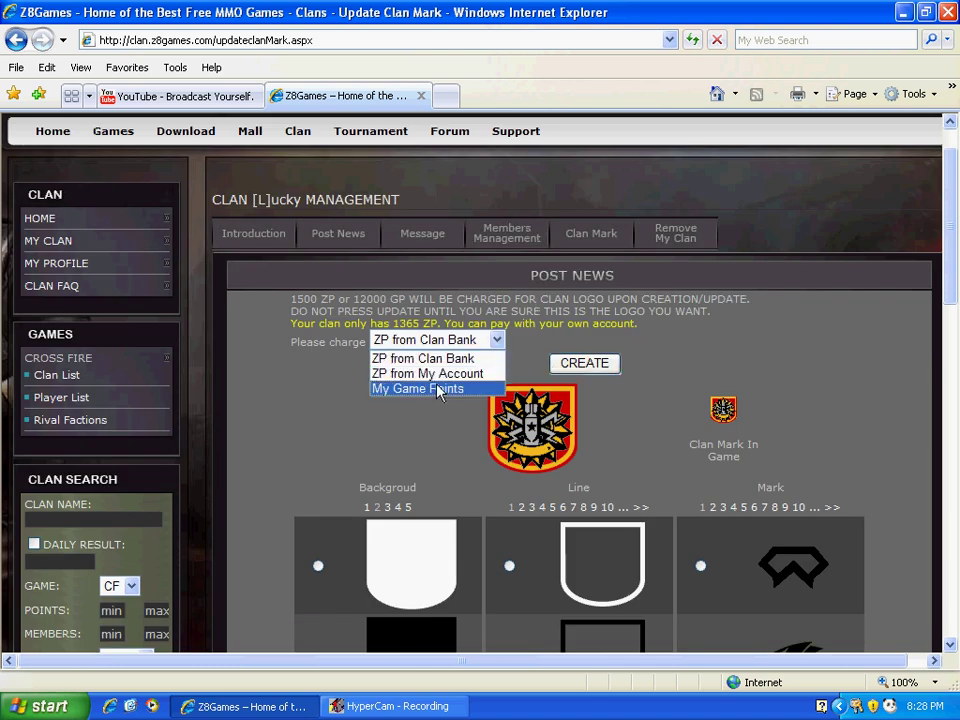